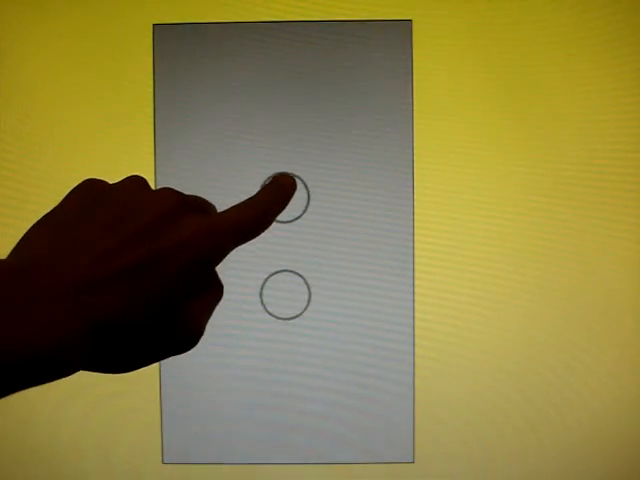
- Call an elevator with the upper hall button, then register floor 6 inside the car
{"action": "left_click", "coordinate": [290, 193]}
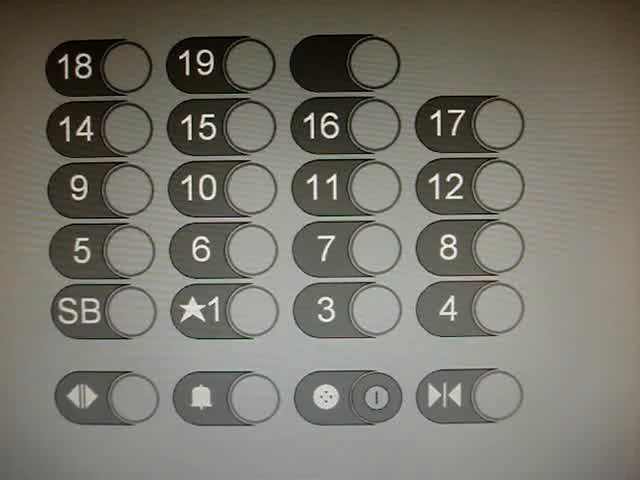
{"action": "left_click", "coordinate": [250, 247]}
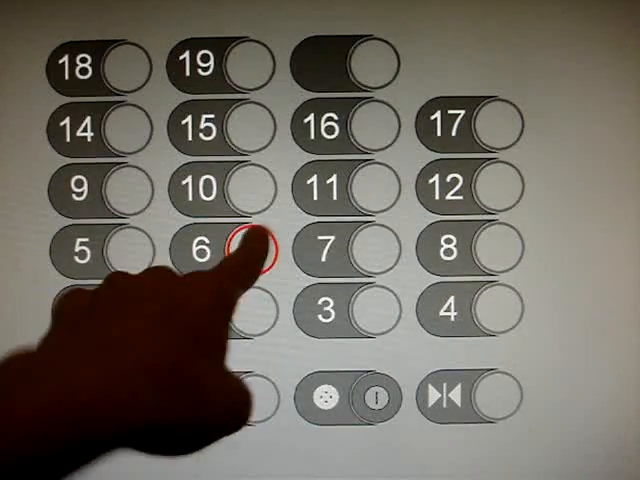